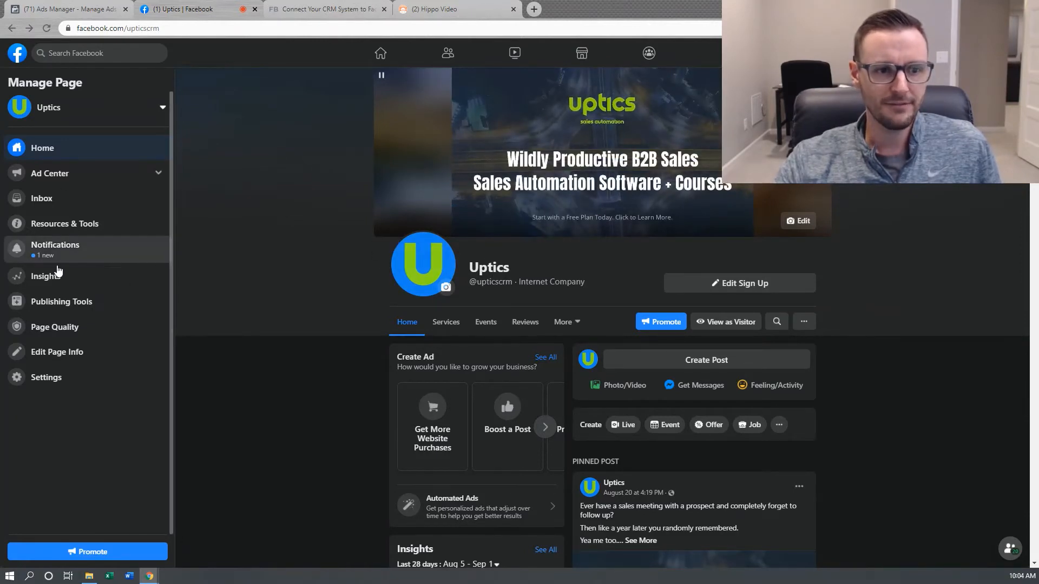
pyautogui.moveTo(61, 302)
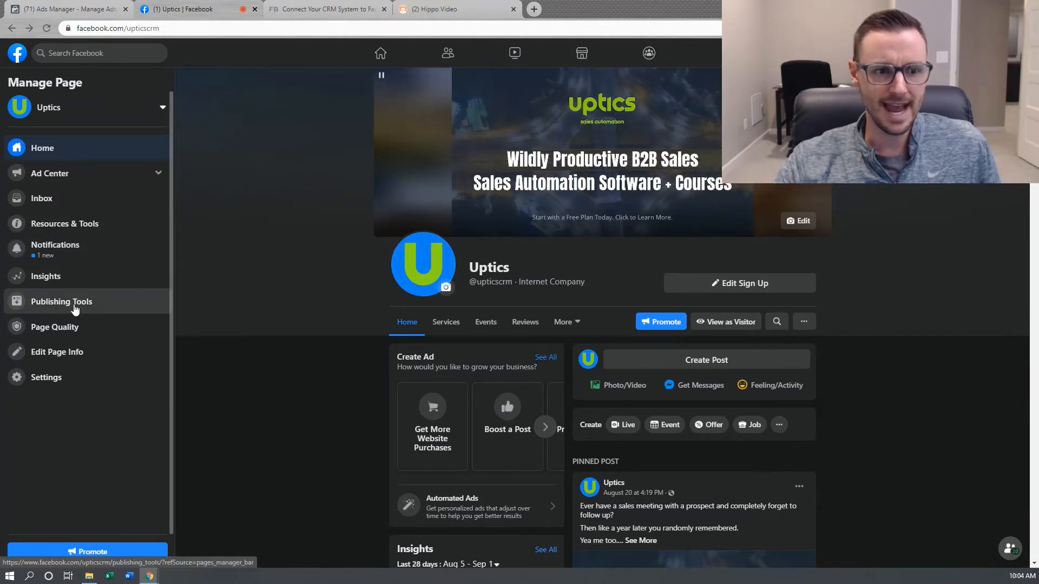
pyautogui.moveTo(62, 301)
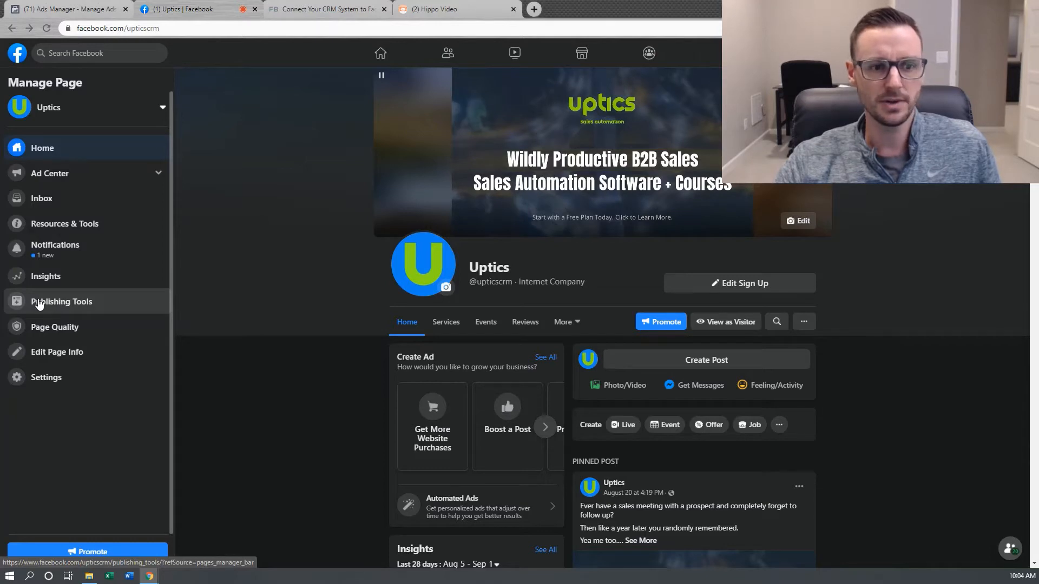
# Open Publishing Tools for the Uptics page from the Manage Page sidebar
pyautogui.click(62, 301)
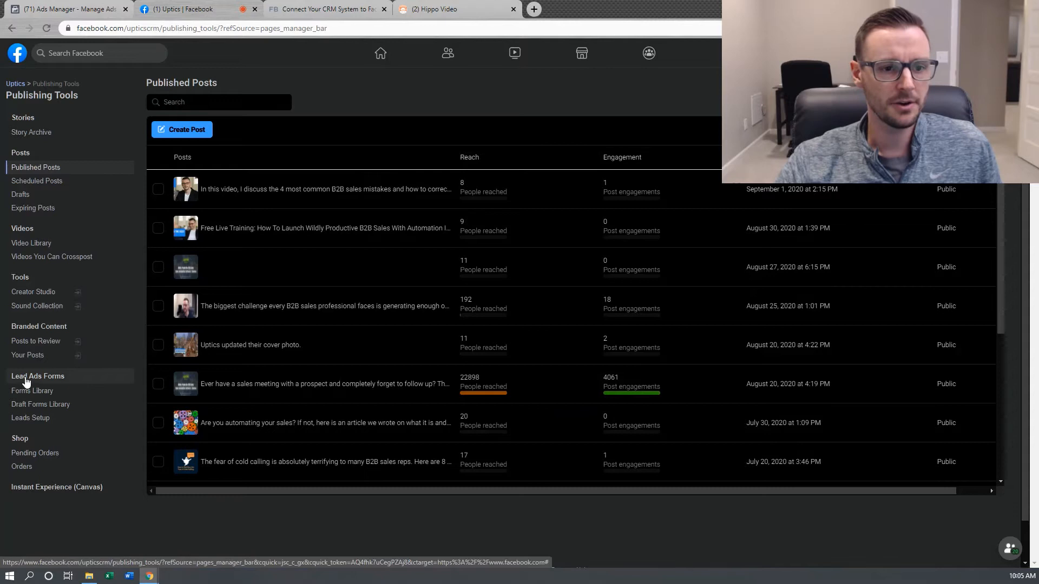
pyautogui.moveTo(31, 418)
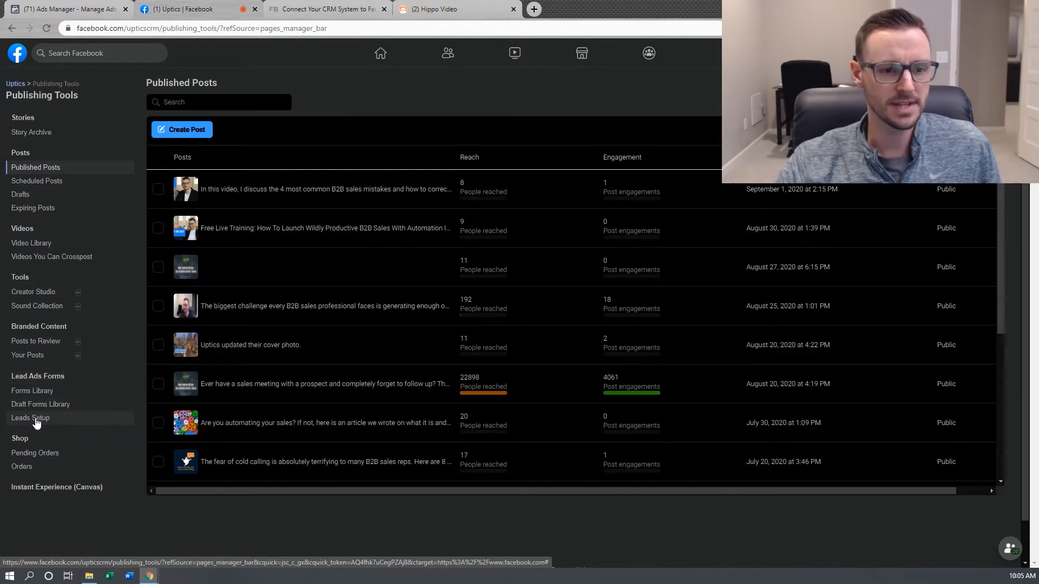
# Open Leads Setup under Lead Ads Forms to see the Zapier CRM connection
pyautogui.click(29, 417)
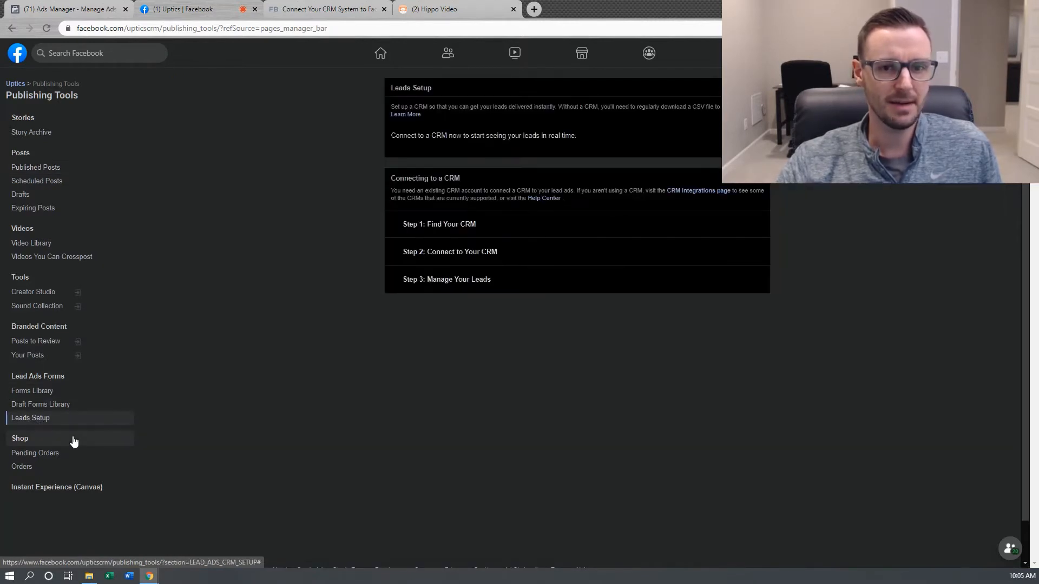
pyautogui.click(30, 417)
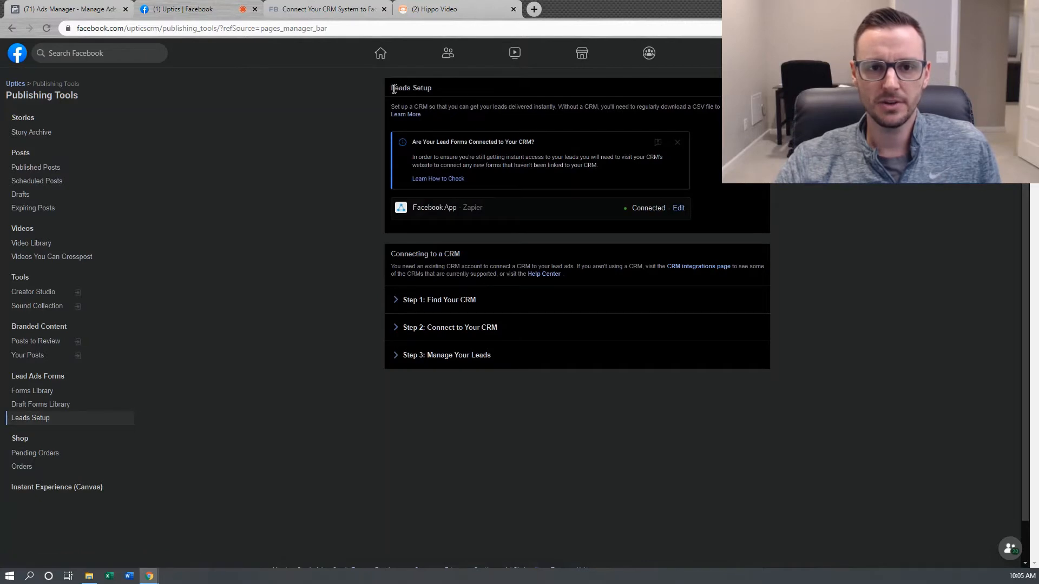
pyautogui.moveTo(409, 210)
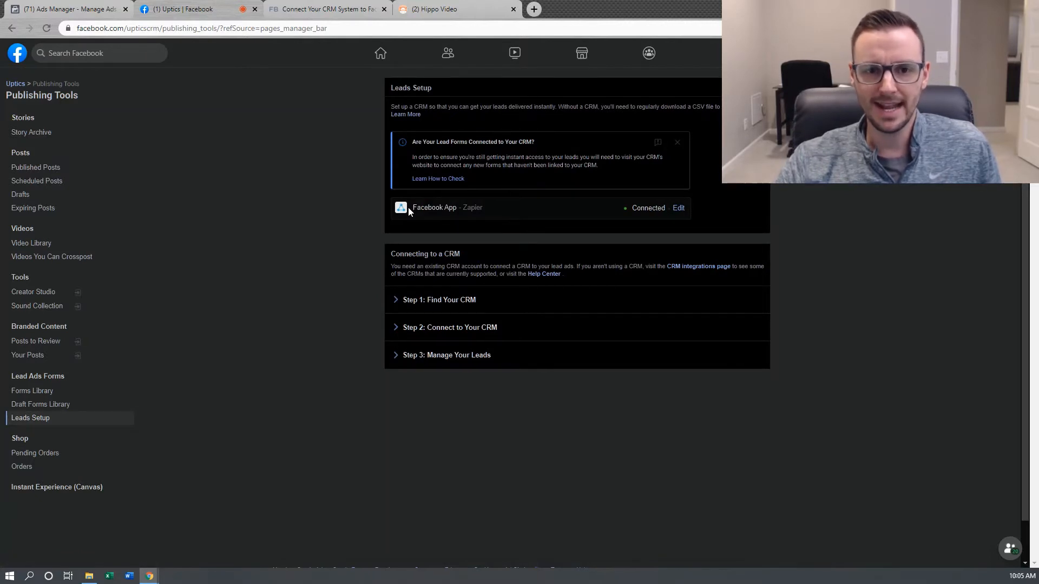
pyautogui.moveTo(411, 210)
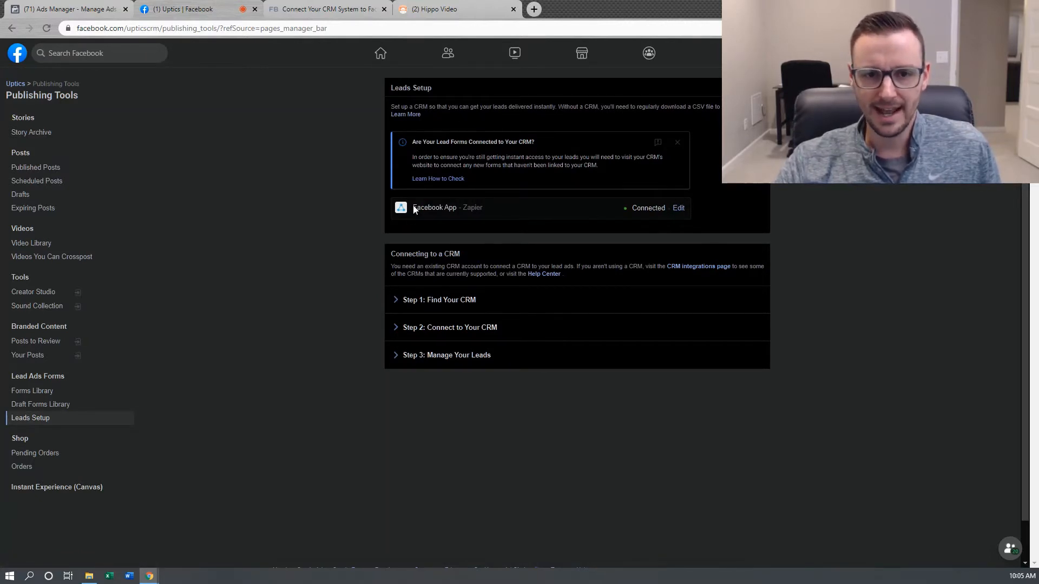
# Scroll through Leads Setup to review the Facebook App - Zapier Connected status
pyautogui.scroll(-3)
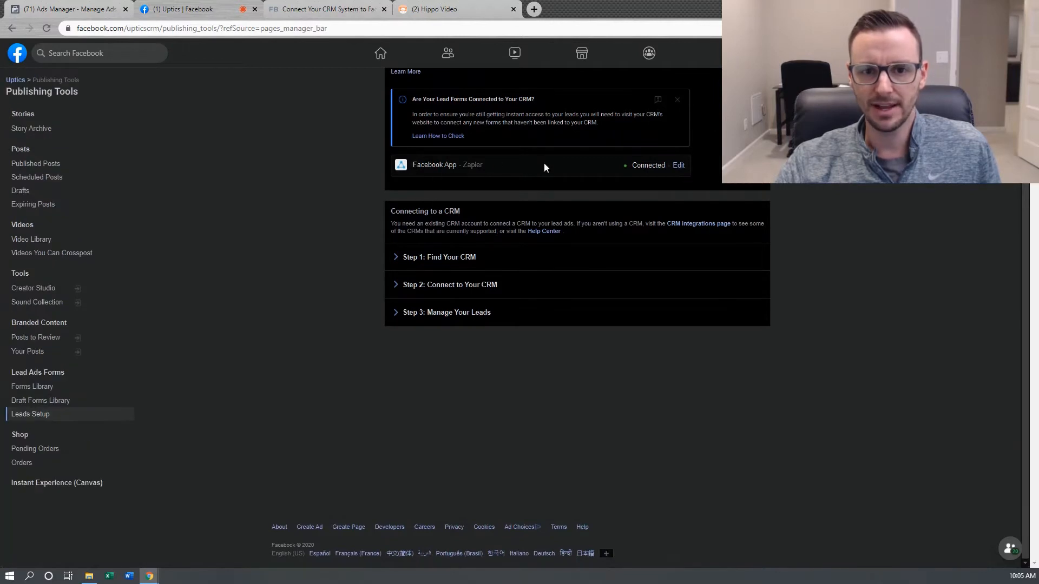
pyautogui.scroll(3)
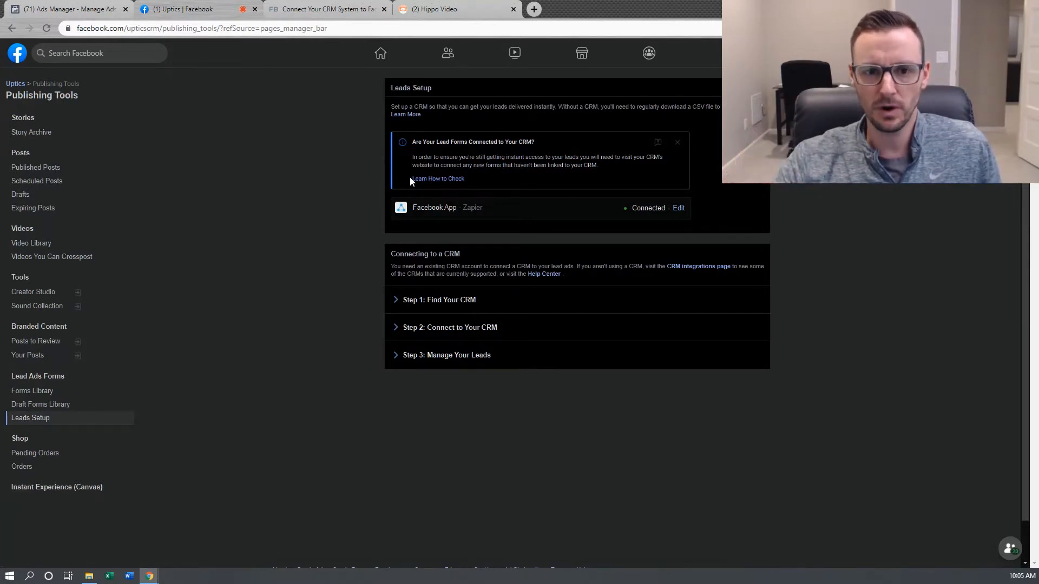
pyautogui.moveTo(482, 216)
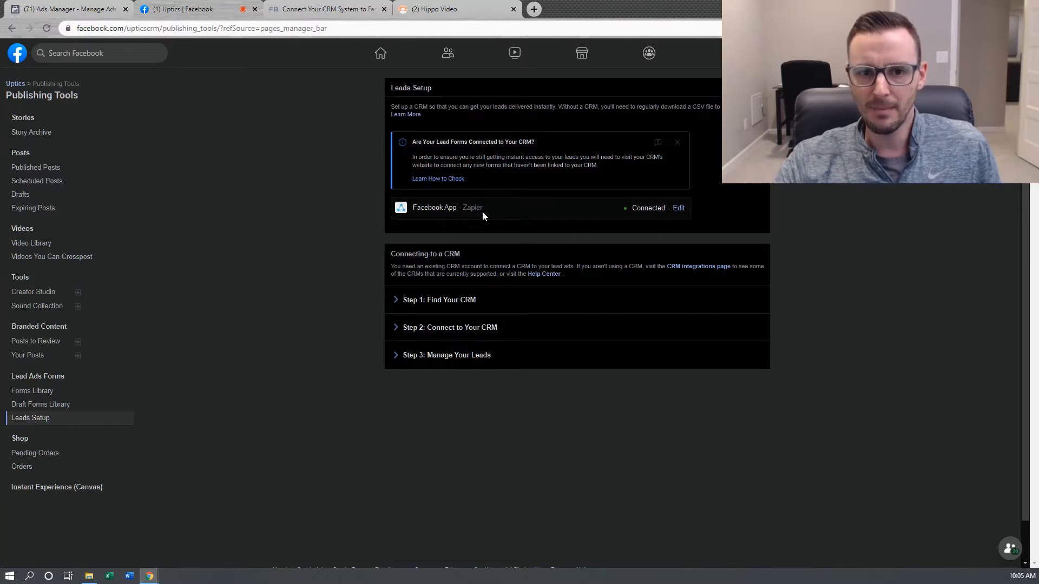
pyautogui.moveTo(474, 211)
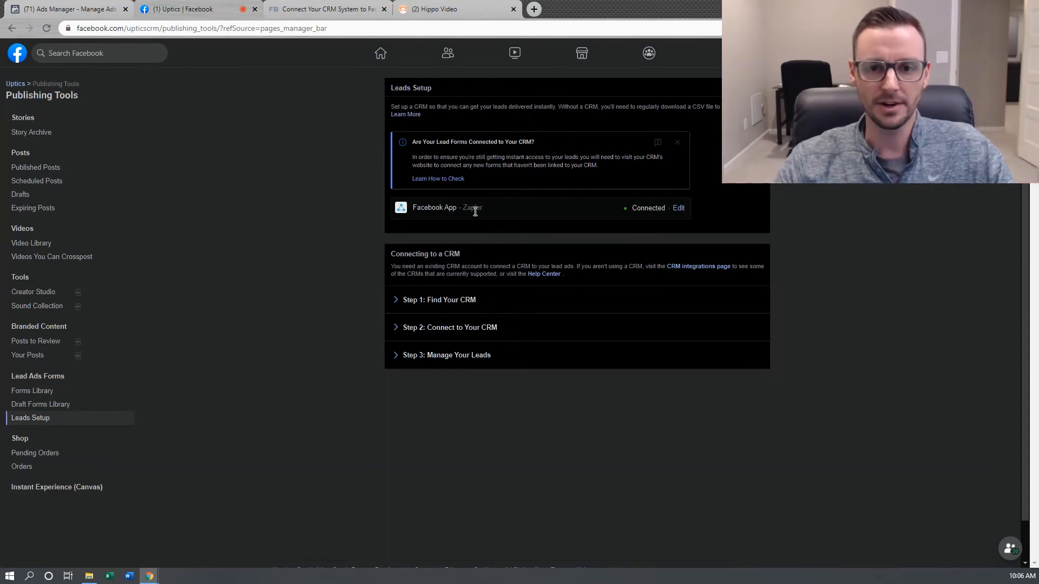
pyautogui.moveTo(425, 301)
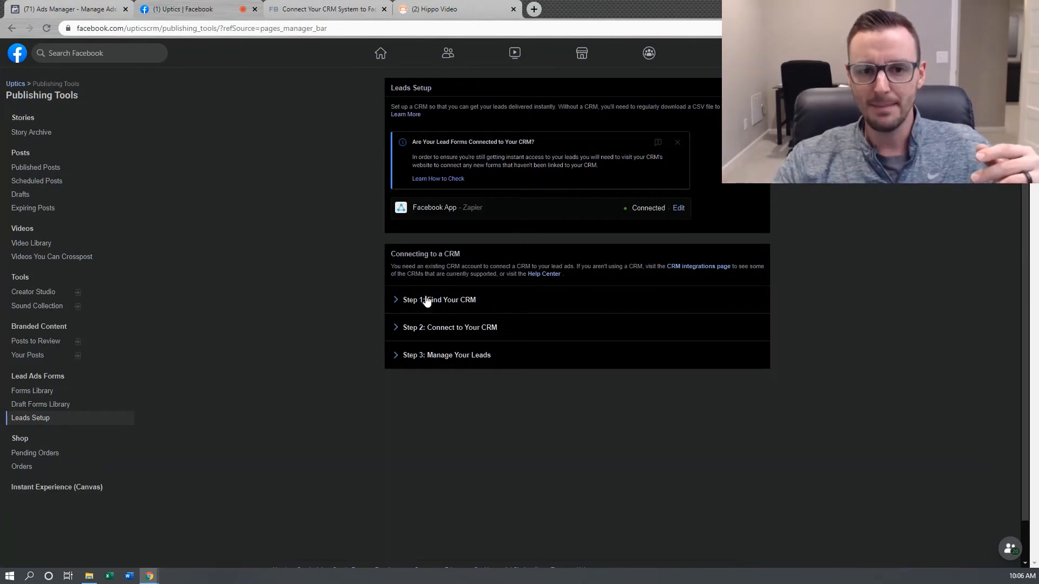
pyautogui.moveTo(620, 103)
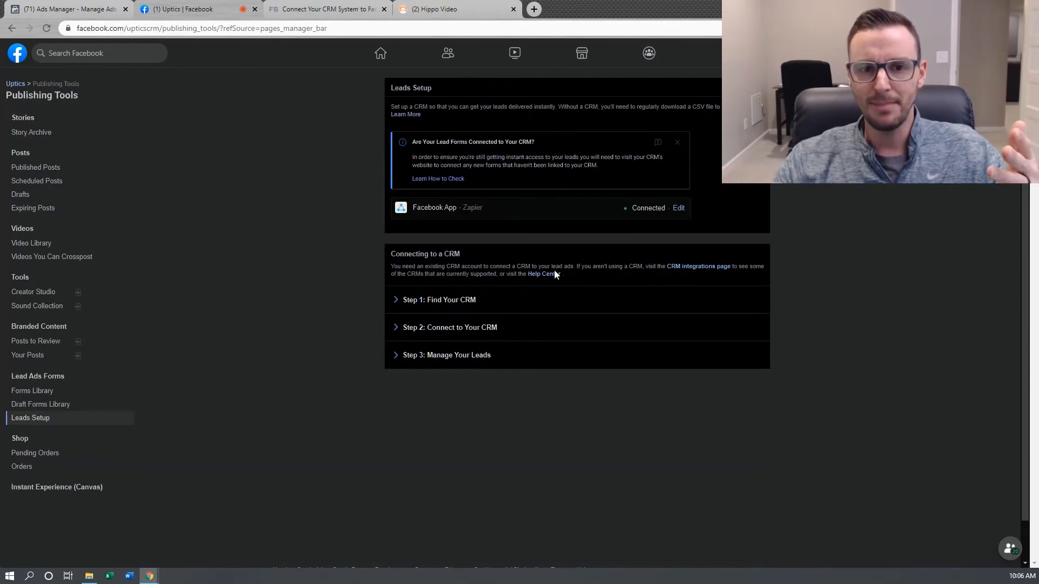
pyautogui.moveTo(393, 186)
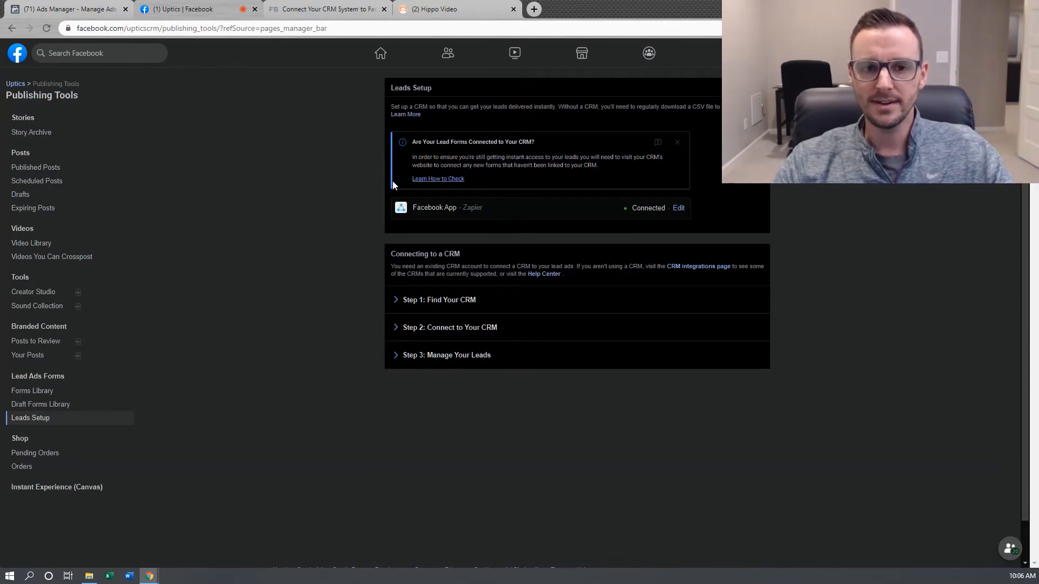
pyautogui.moveTo(558, 224)
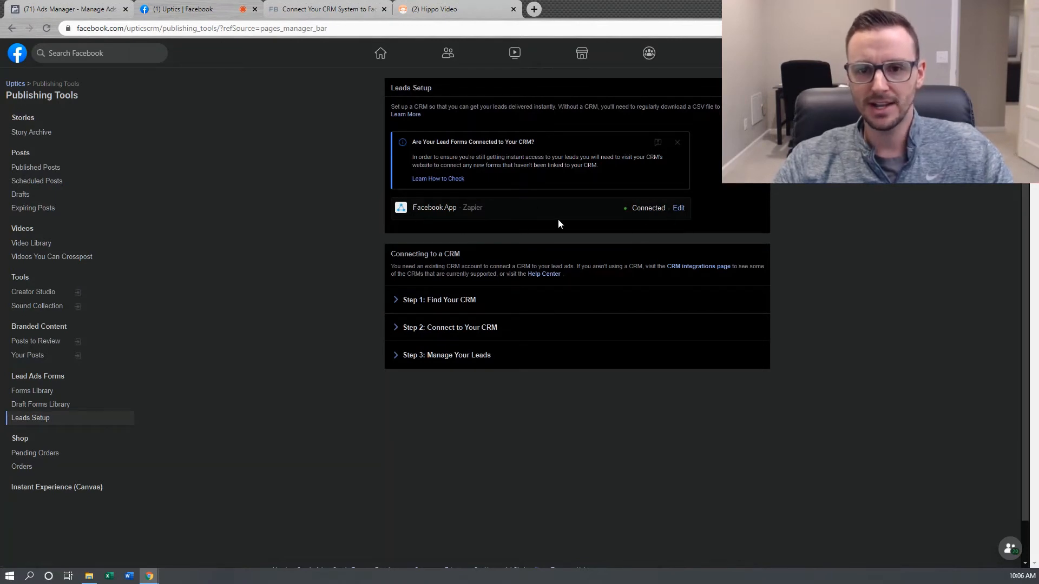
pyautogui.moveTo(457, 244)
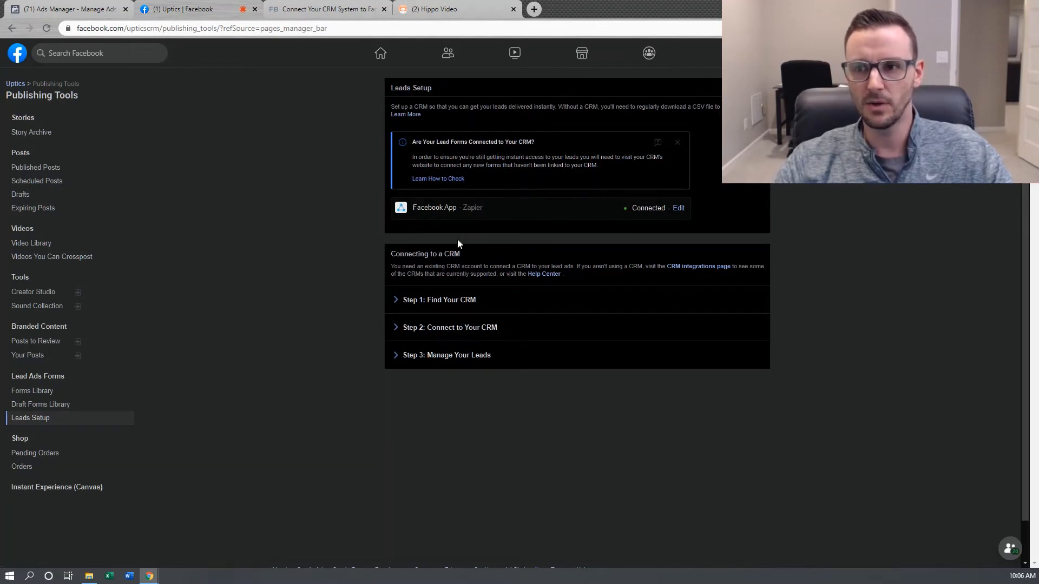
pyautogui.moveTo(658, 235)
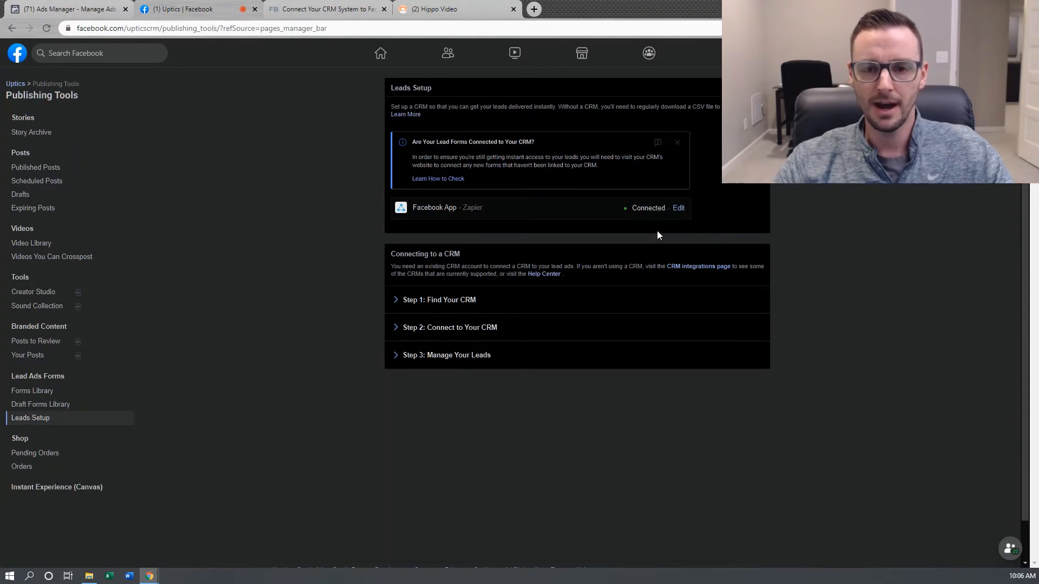
pyautogui.moveTo(567, 100)
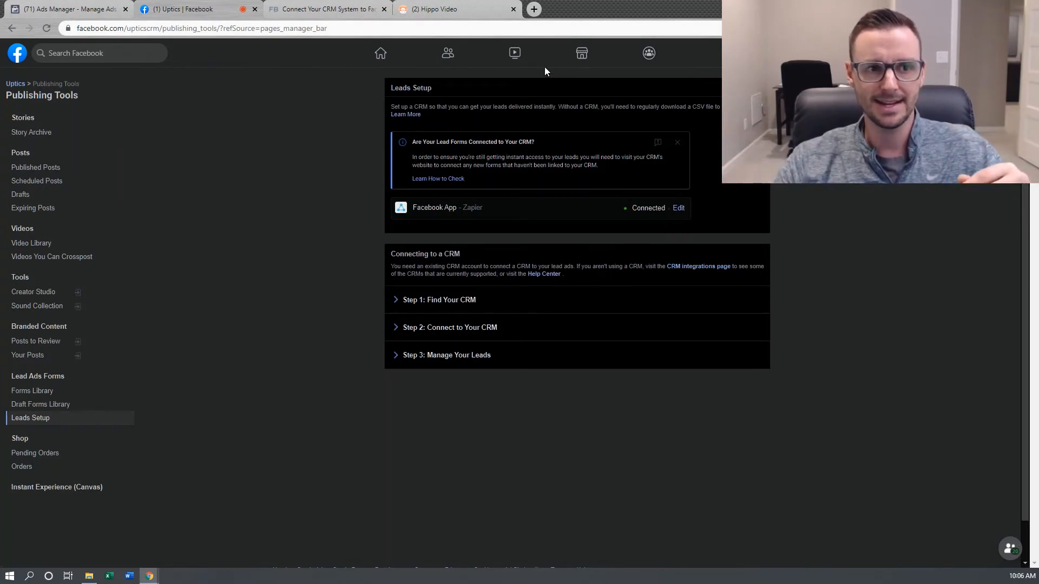
pyautogui.moveTo(526, 230)
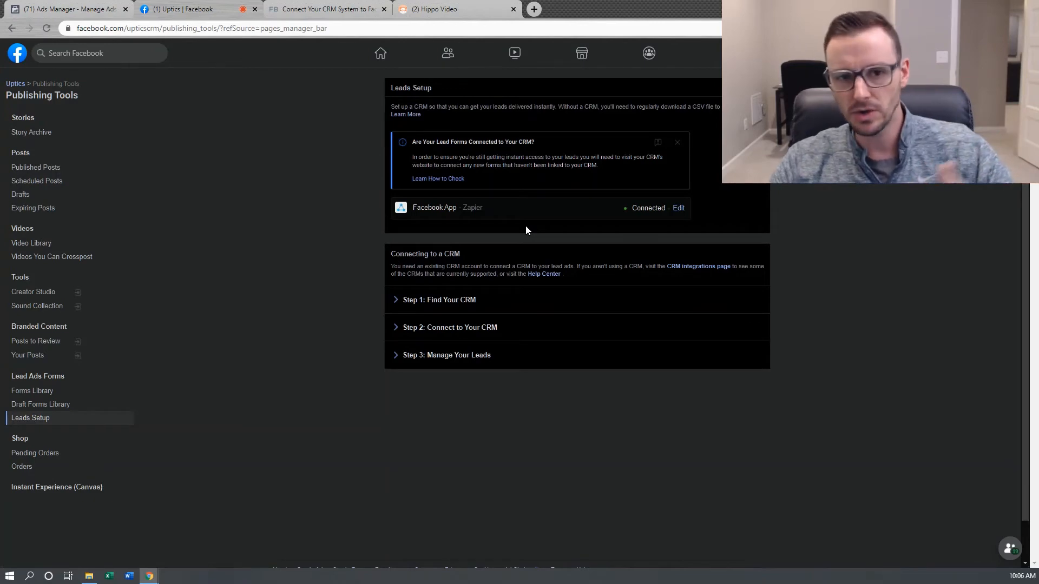
pyautogui.moveTo(494, 227)
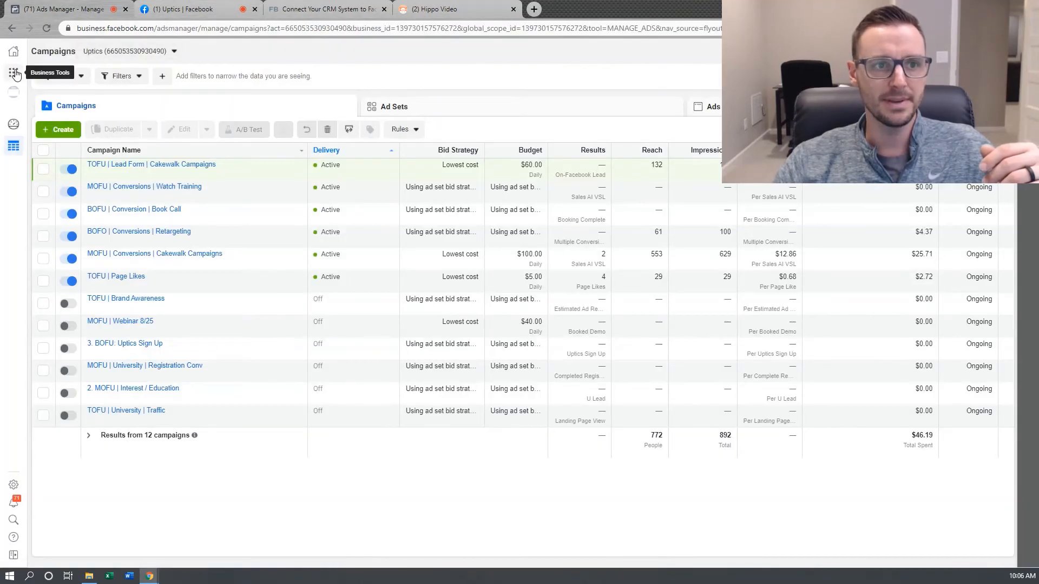
# Go to Business Settings from the Business Tools grid
pyautogui.click(13, 72)
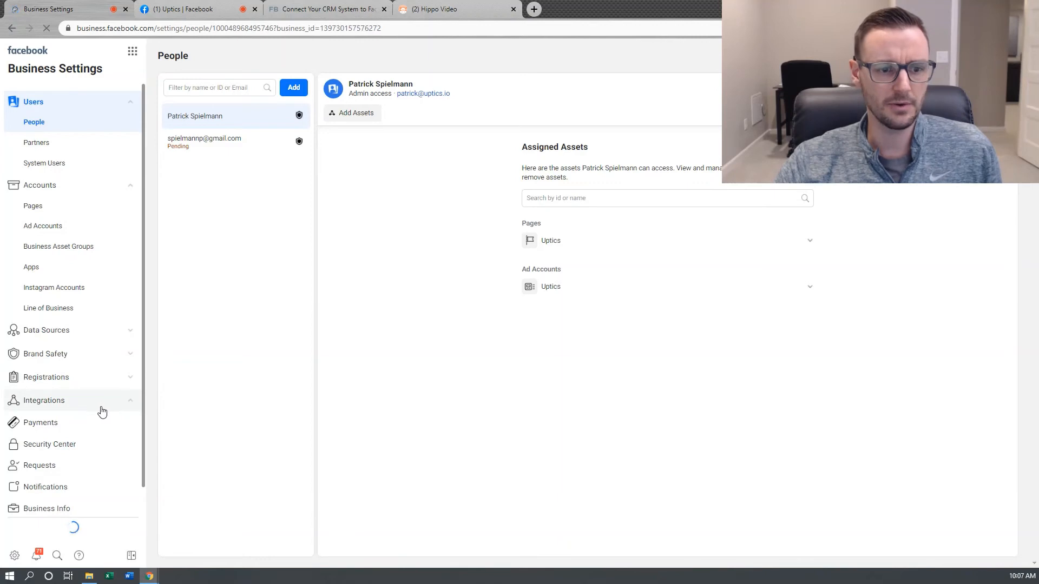
# Open Integrations > Leads Access for Uptics and view its Partners tab
pyautogui.click(43, 401)
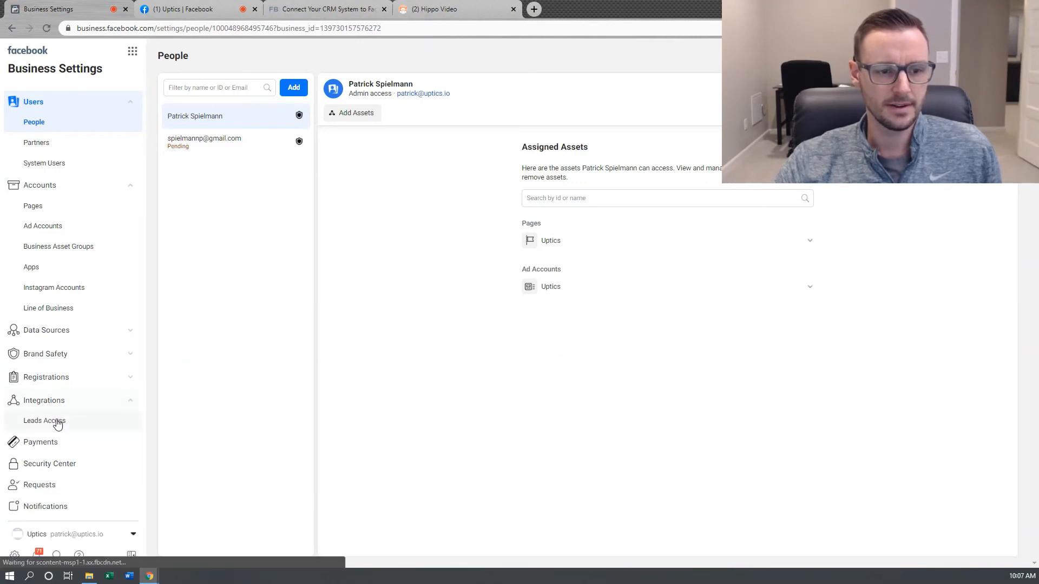
pyautogui.click(45, 421)
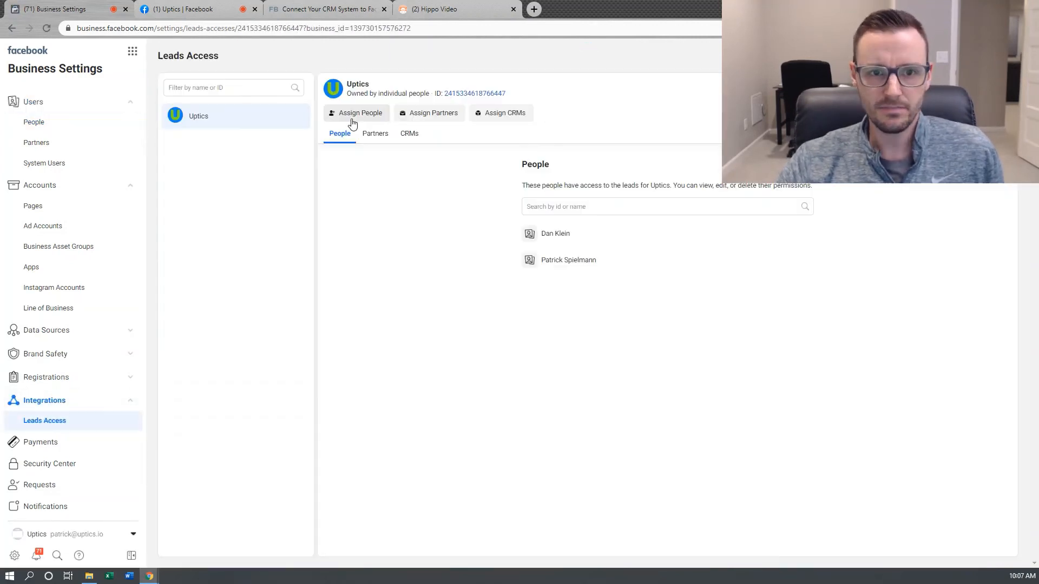
pyautogui.click(375, 133)
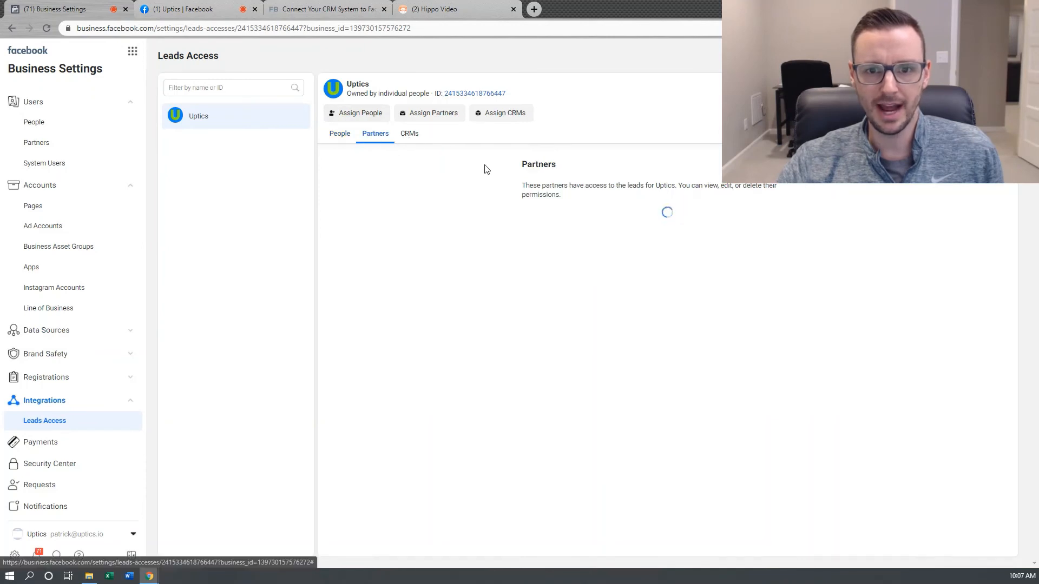
pyautogui.moveTo(409, 137)
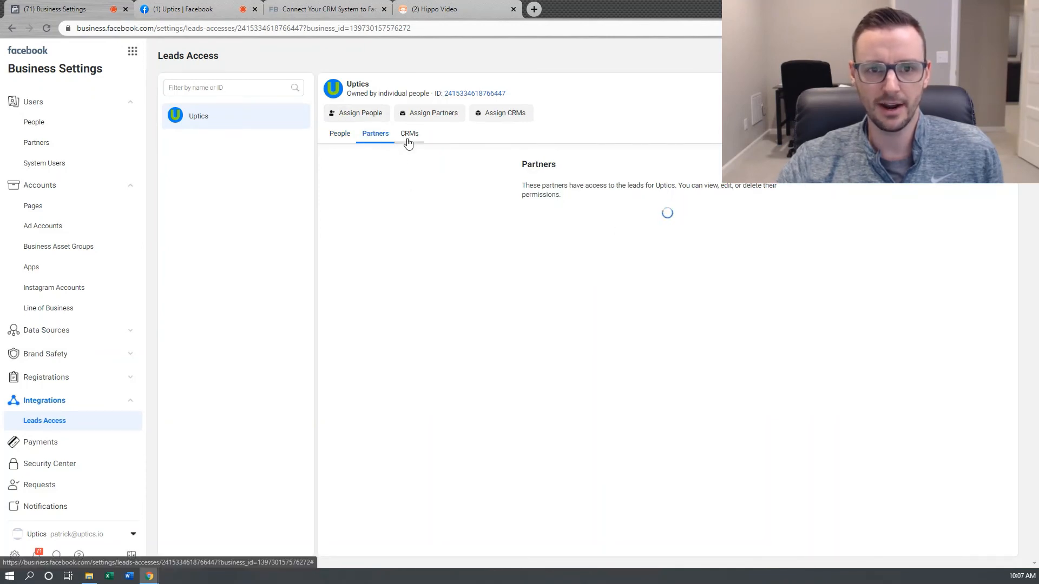
# View the CRMs tab in Leads Access, confirming Zapier is listed under Apps
pyautogui.click(409, 133)
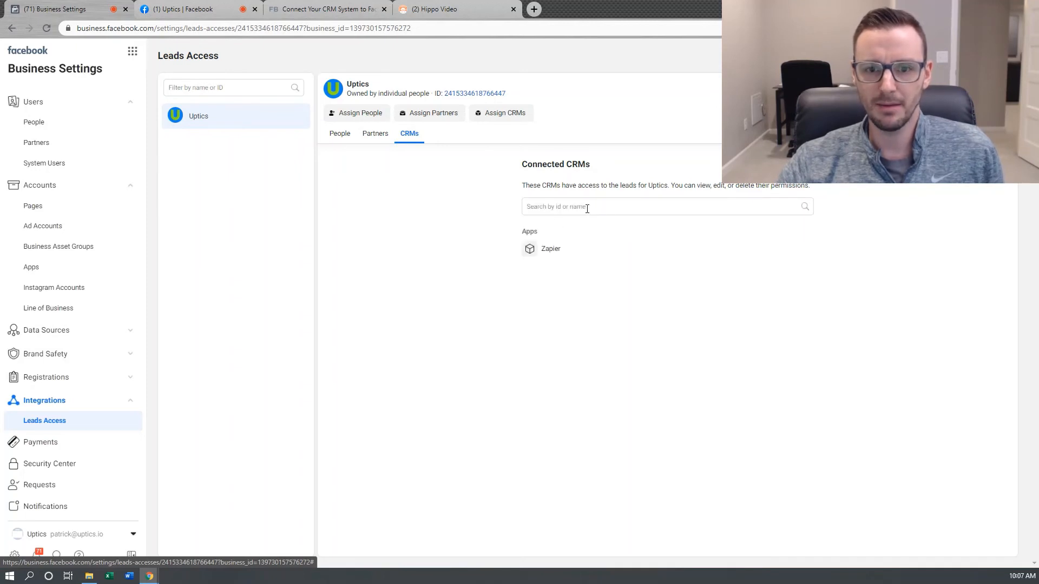
pyautogui.moveTo(551, 249)
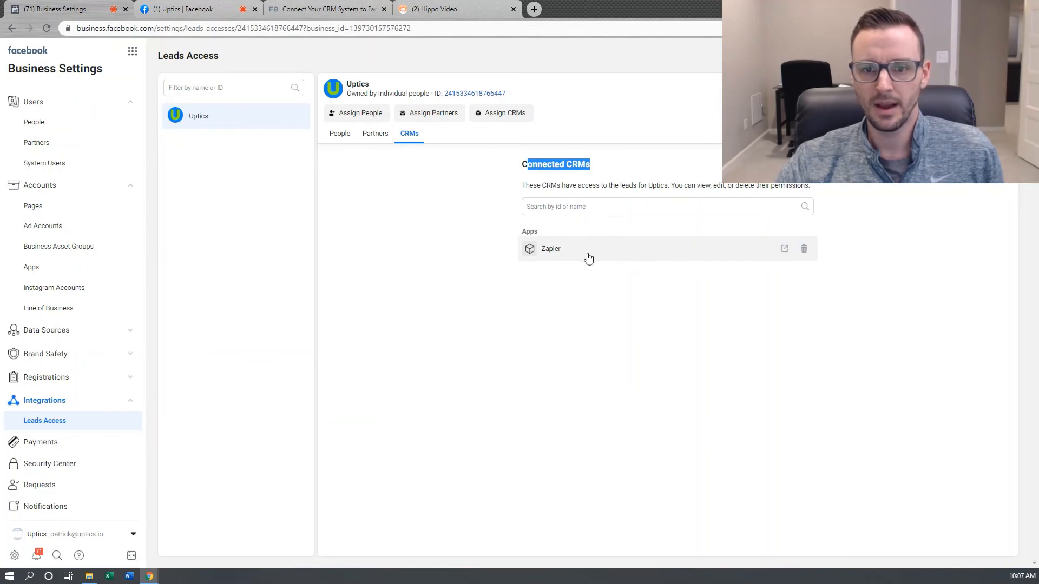
pyautogui.moveTo(578, 249)
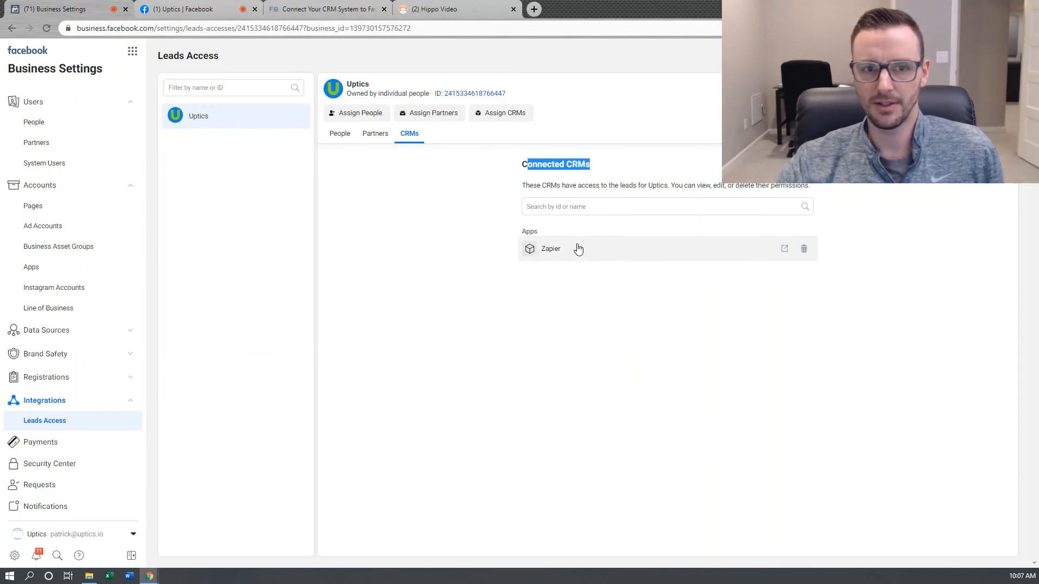
pyautogui.moveTo(578, 236)
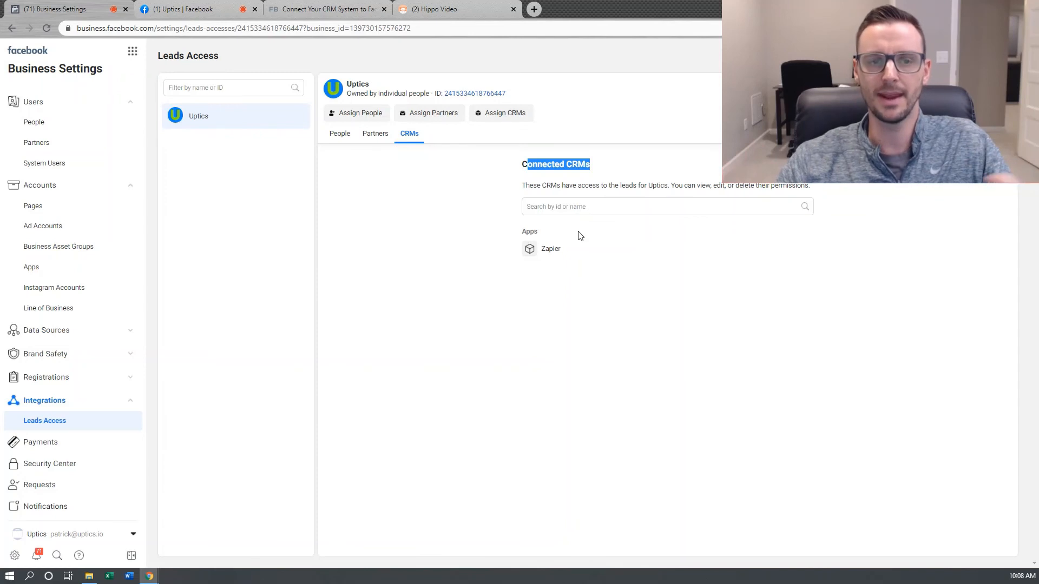
pyautogui.moveTo(540, 221)
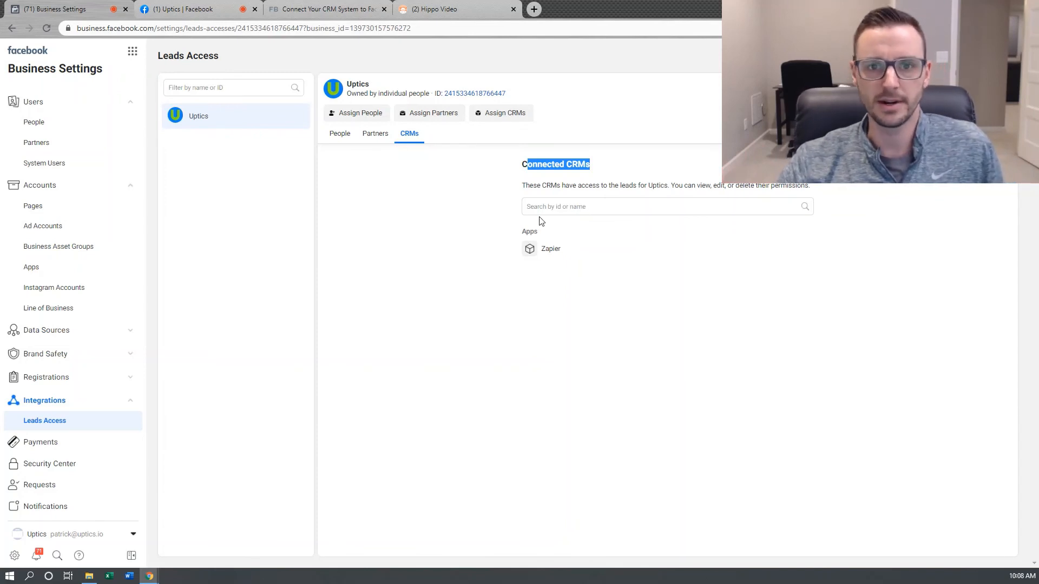
pyautogui.moveTo(504, 135)
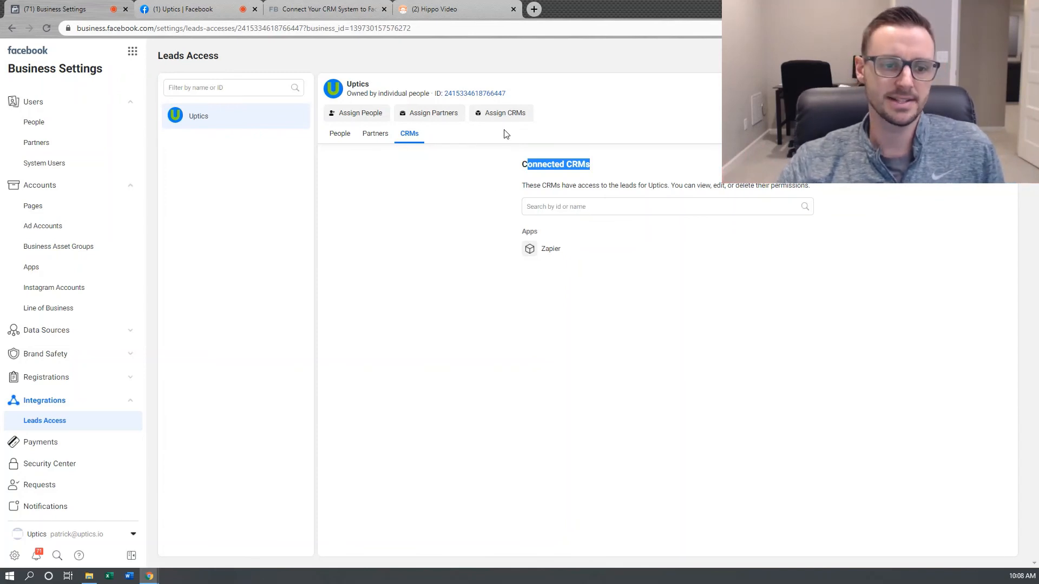